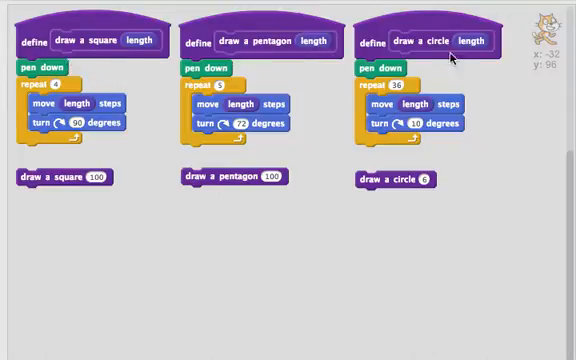
{"action": "mouse_move", "coordinate": [10, 190]}
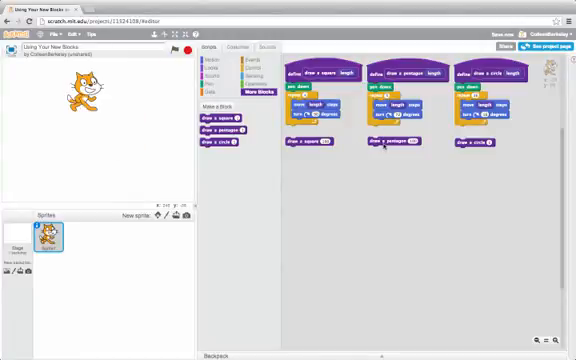
Step: Run the 'draw a pentagon' custom block so the cat sprite traces a pentagon
{"action": "left_click", "coordinate": [384, 144]}
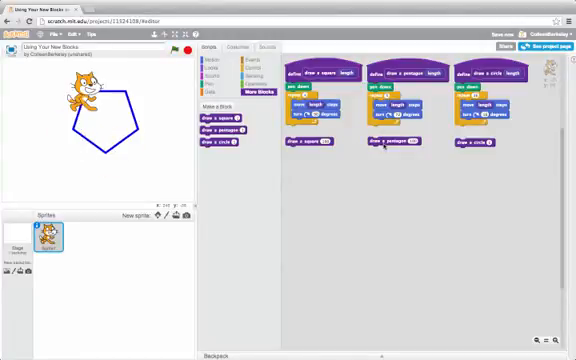